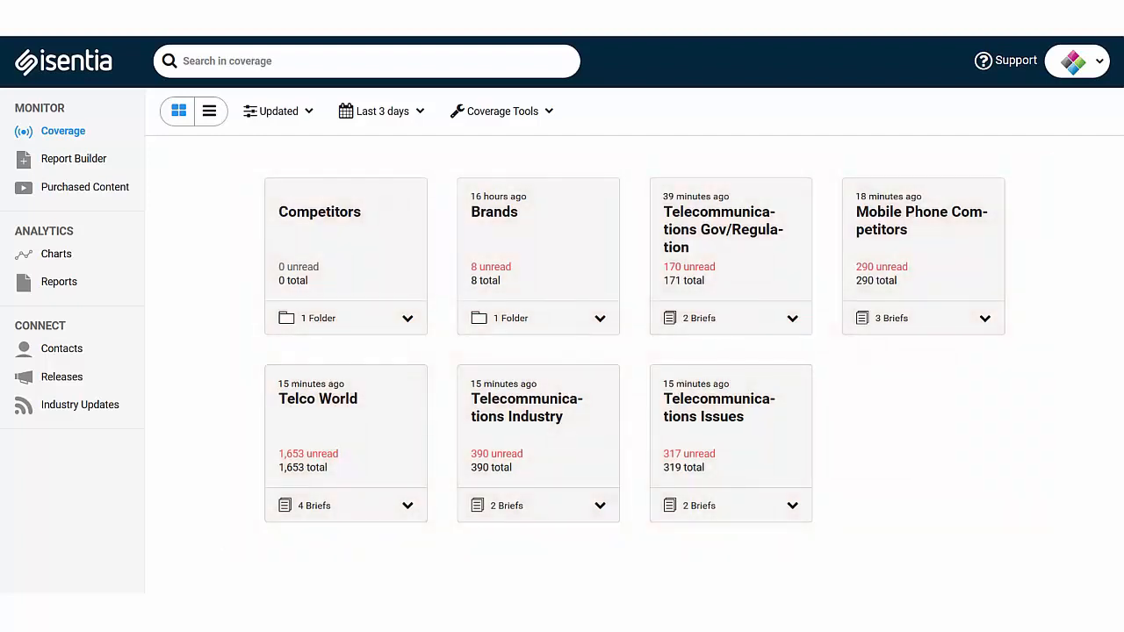
mouse_move(896, 501)
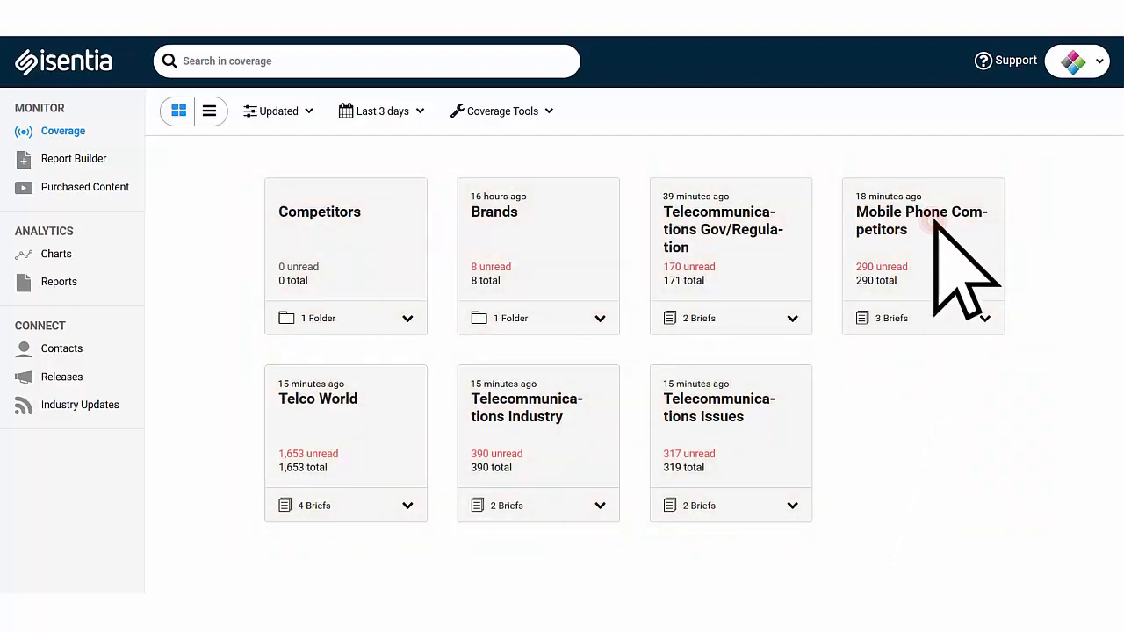
Open the Mobile Phone Competitors brief card from the Coverage dashboard.
left_click(923, 220)
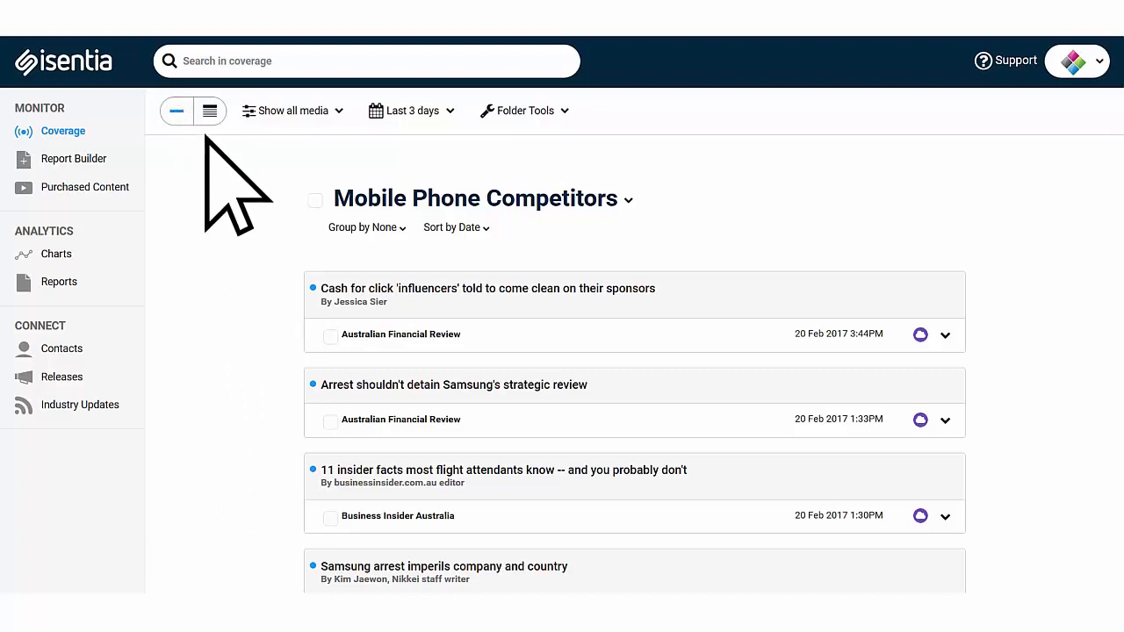
Switch to expanded view with summaries and open the Show all media dropdown.
left_click(210, 111)
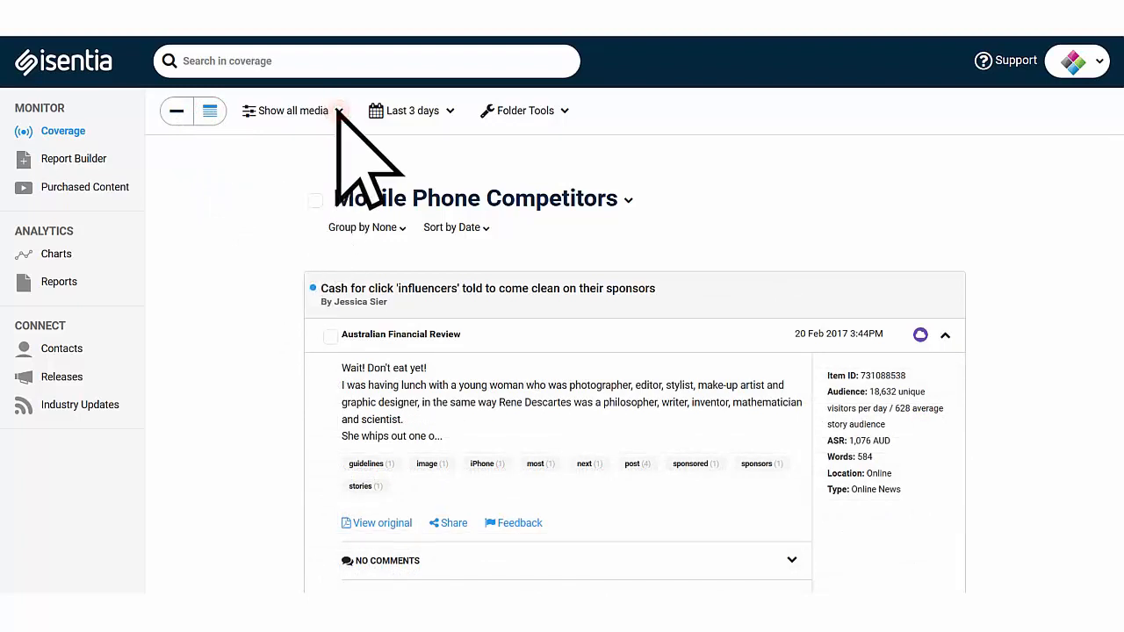
left_click(290, 111)
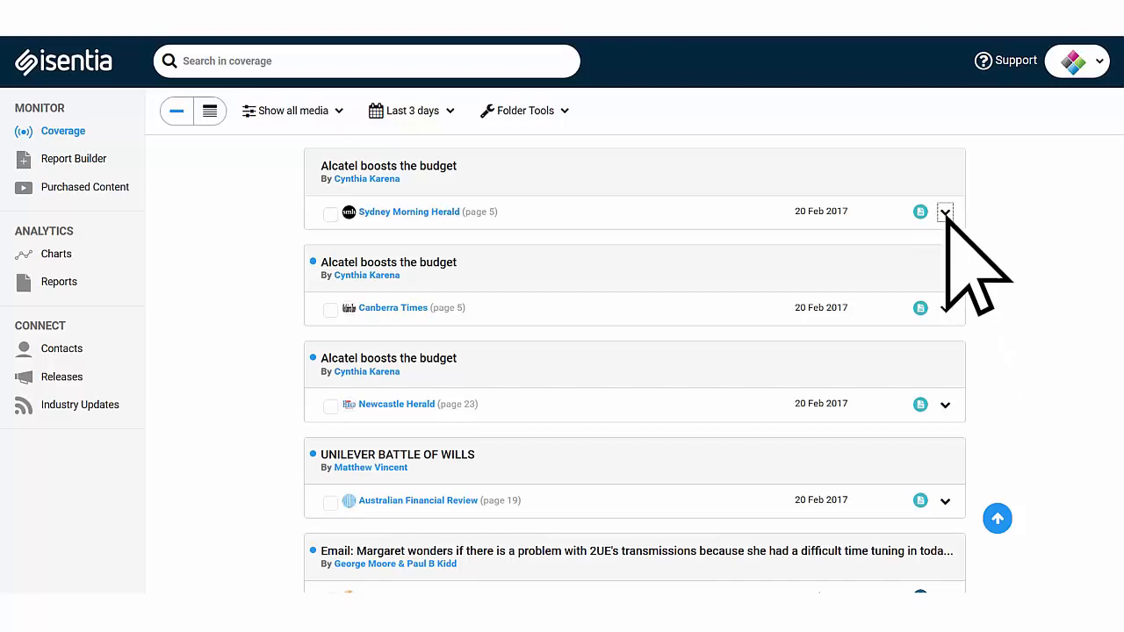
Expand the Sydney Morning Herald 'Alcatel boosts the budget' item to see its summary and keywords.
left_click(945, 212)
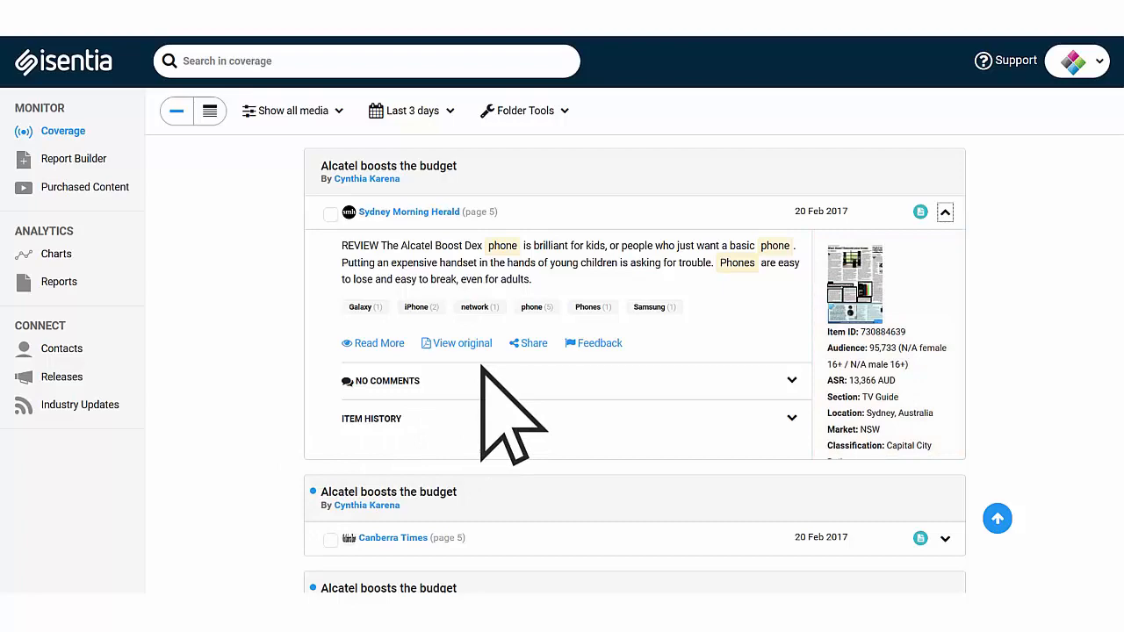
left_click(528, 343)
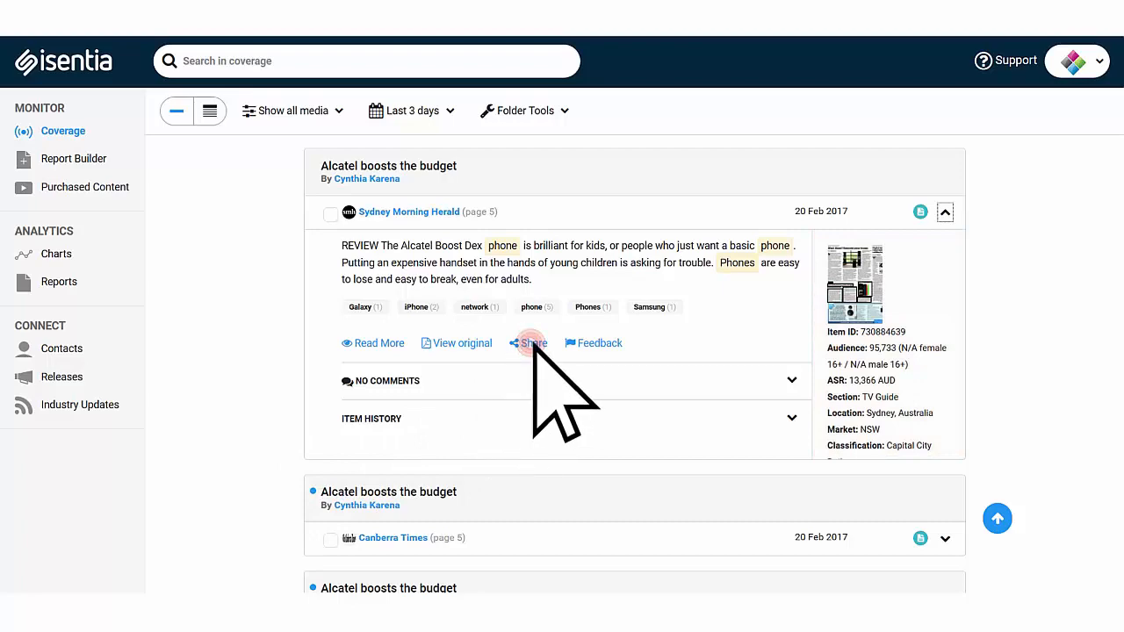
Review the Share dialog for the Alcatel story, then cancel it.
left_click(528, 343)
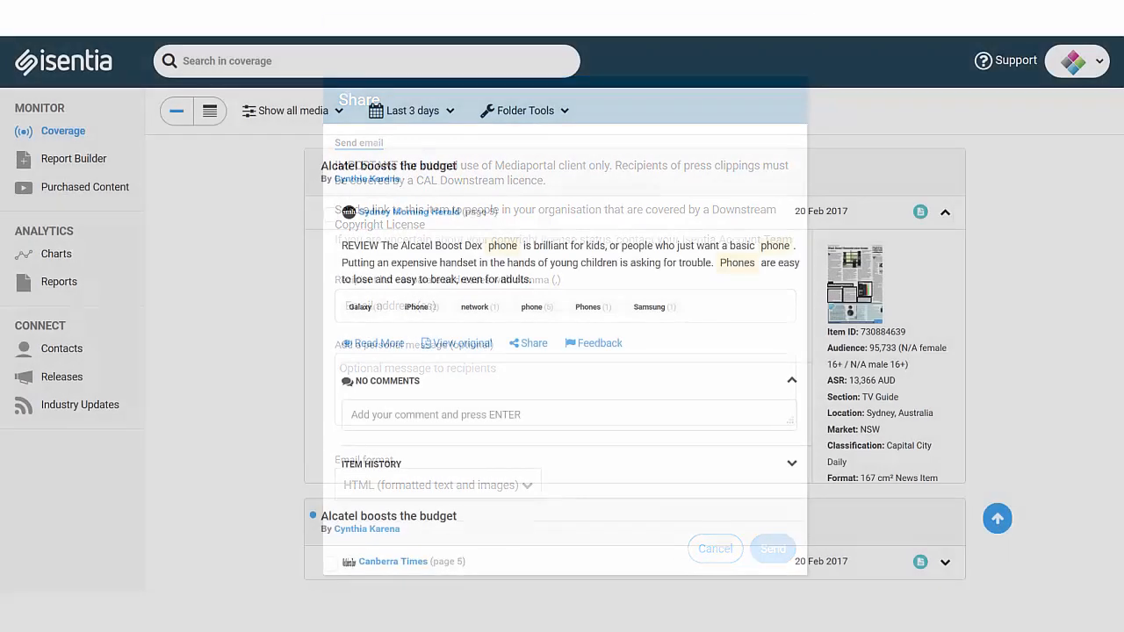
left_click(715, 548)
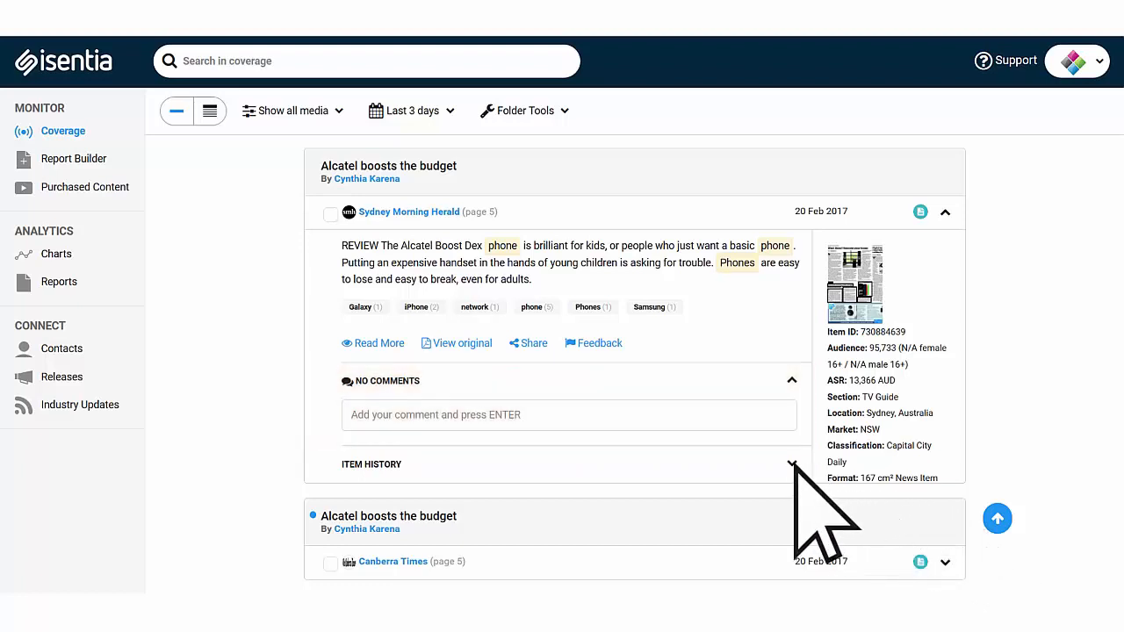
Expand Item History, then expand the ABC Eyre Peninsula radio interview with Dr Mary Redmayne.
left_click(791, 464)
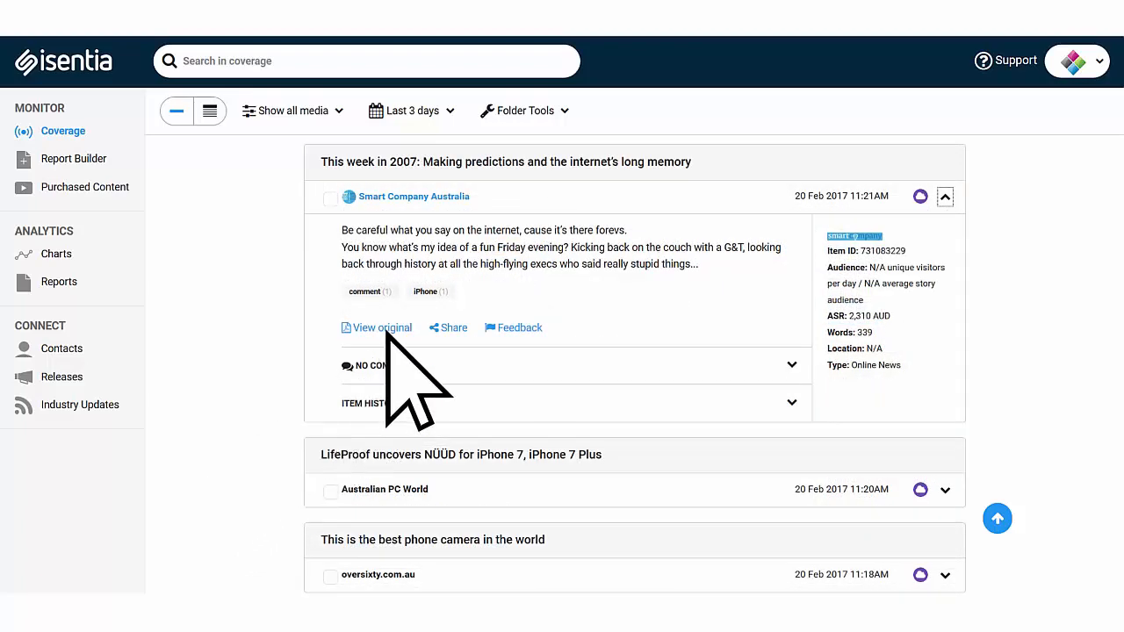
left_click(381, 328)
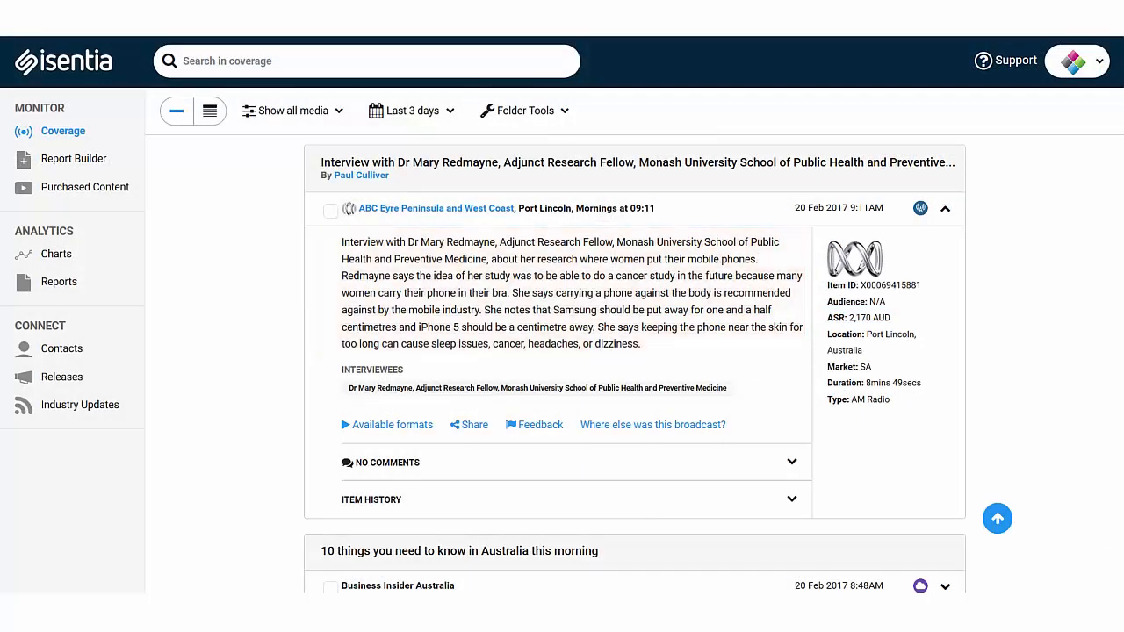
mouse_move(351, 492)
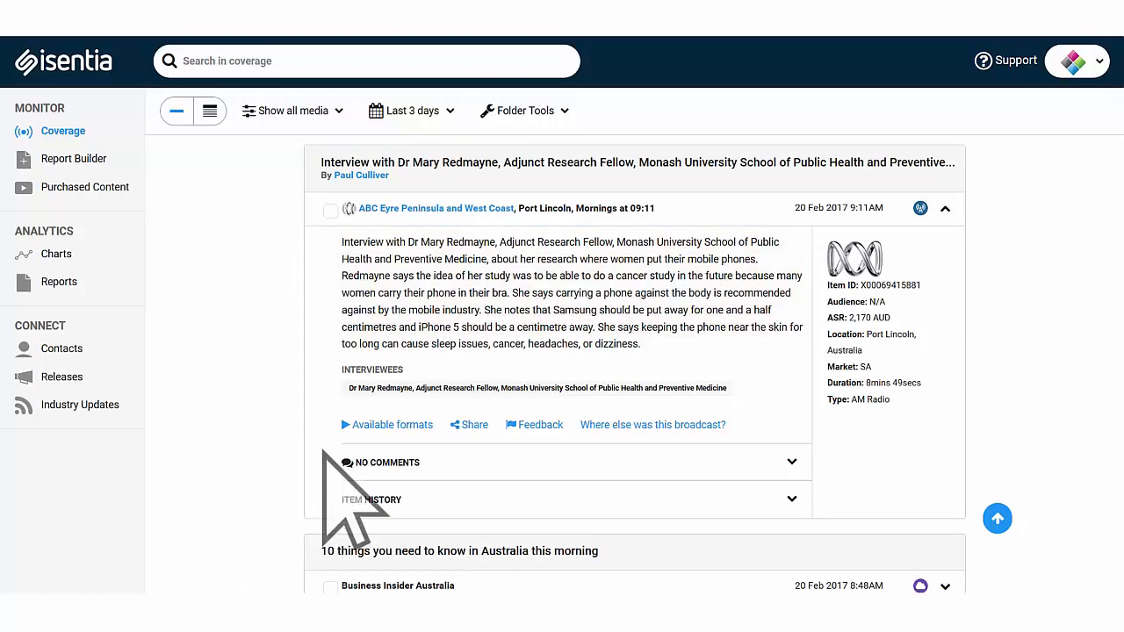
Check the radio interview's Available formats and Stream price, then cancel.
left_click(393, 424)
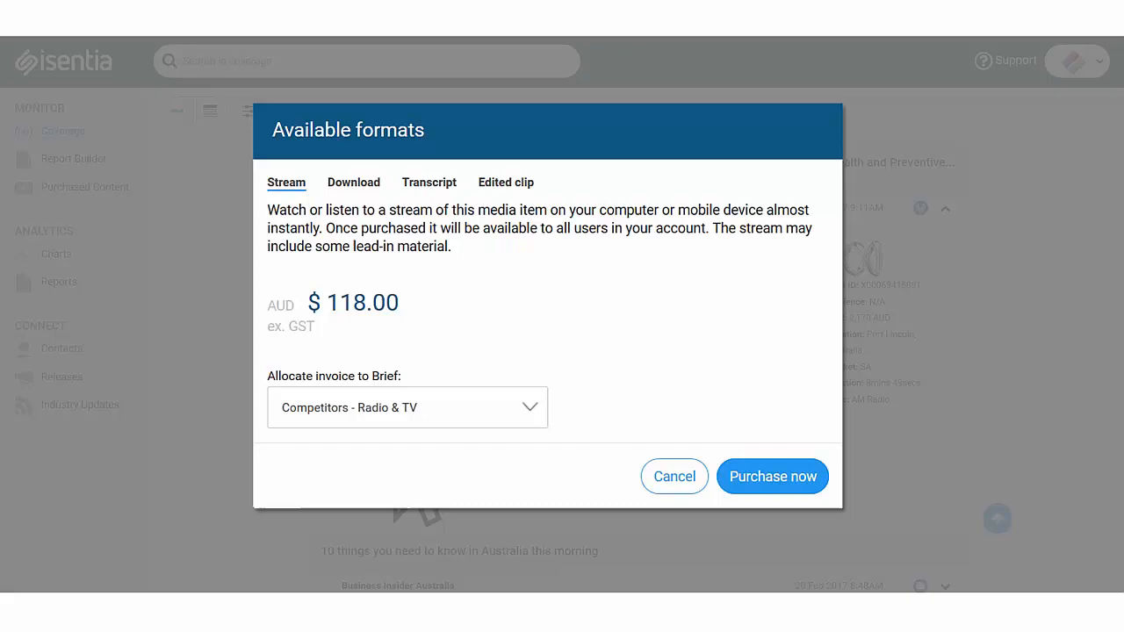
left_click(674, 476)
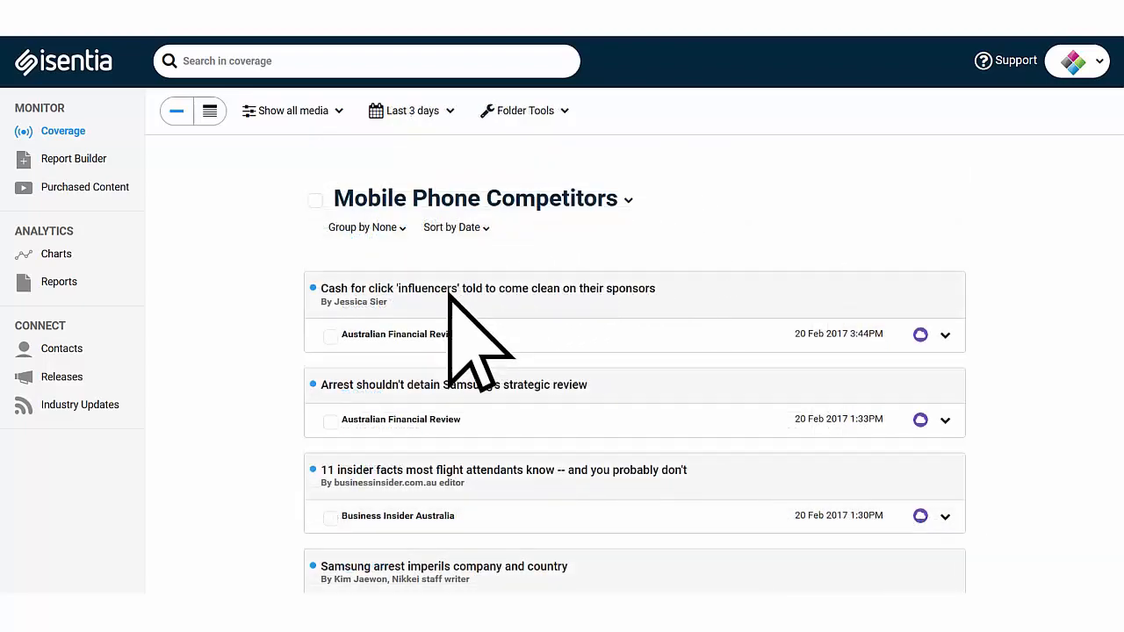
Tick the Australian Financial Review Cash for click 'influencers' story's checkbox.
left_click(329, 335)
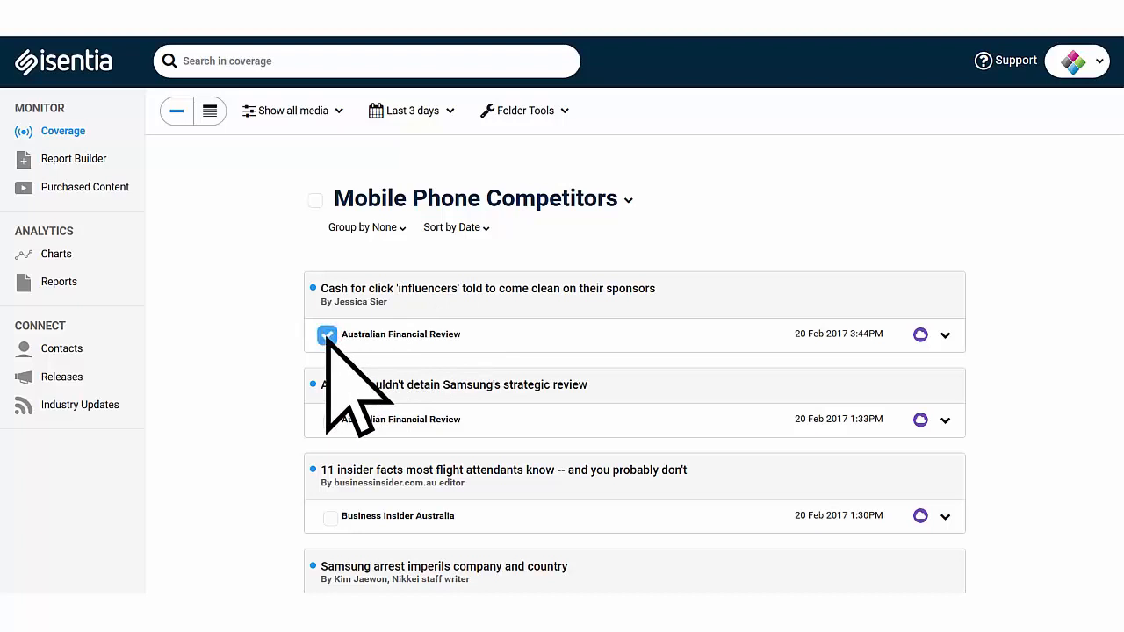
left_click(326, 335)
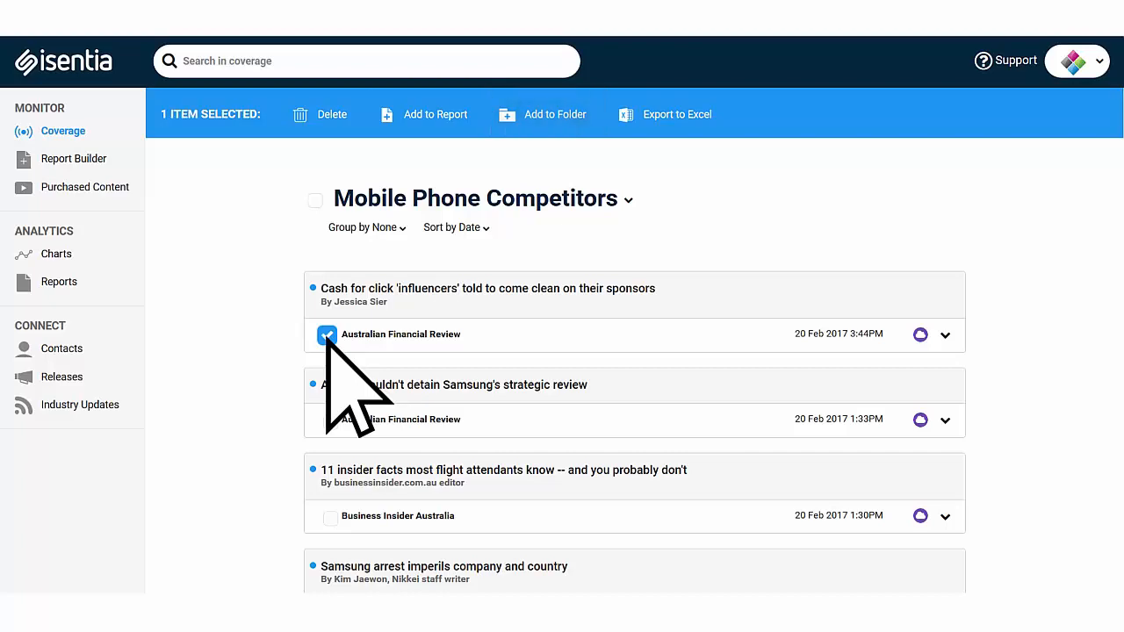
mouse_move(677, 114)
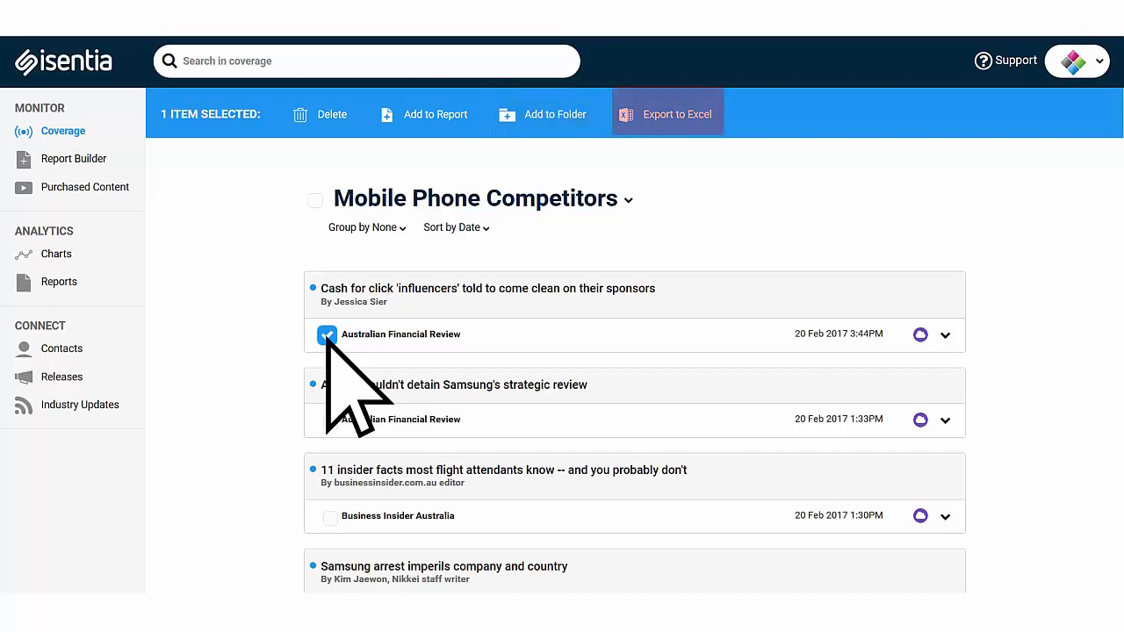